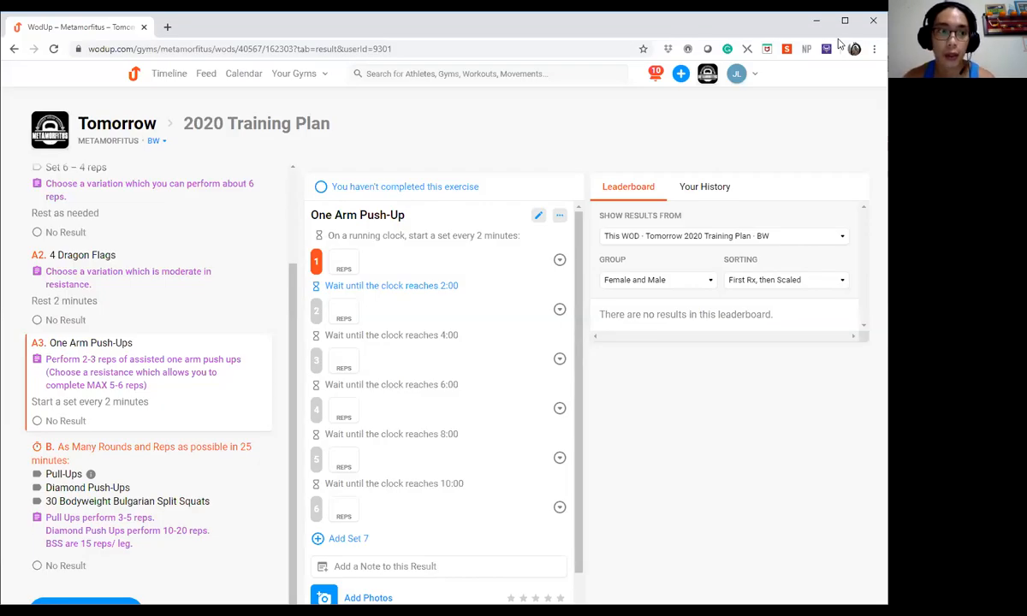
pyautogui.scroll(3)
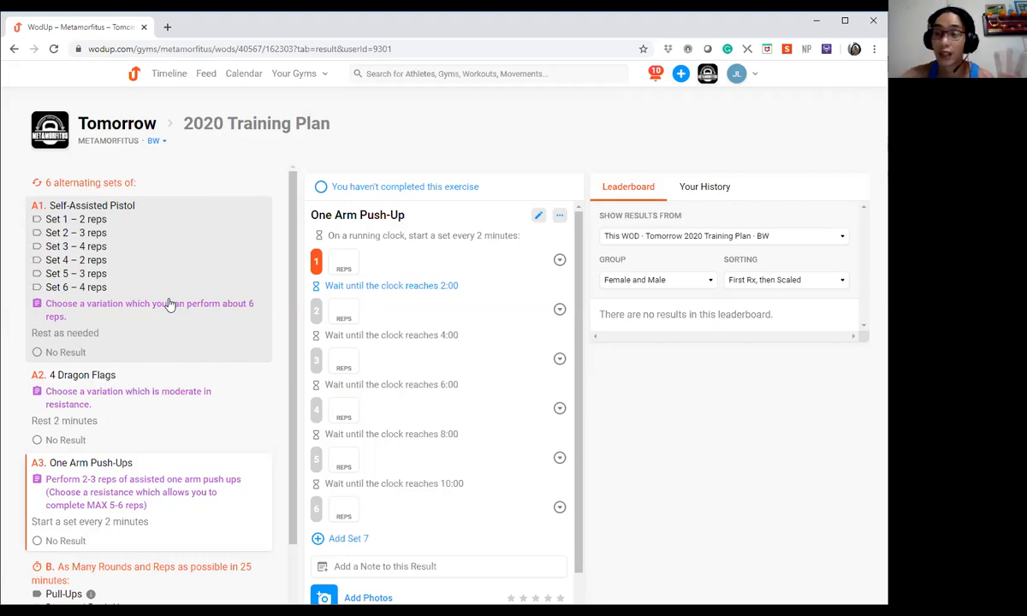
pyautogui.moveTo(167, 305)
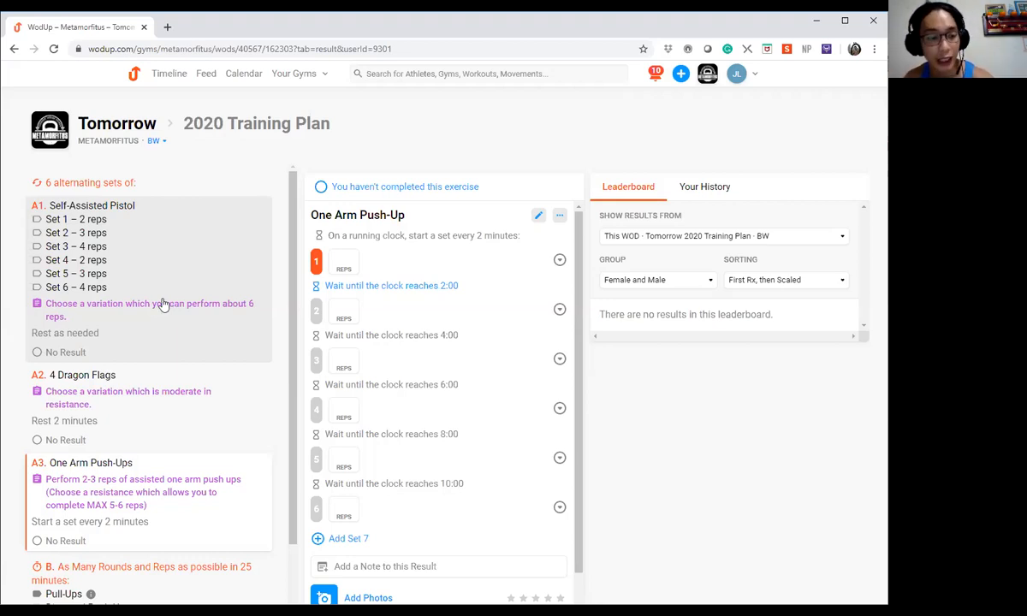
pyautogui.scroll(-3)
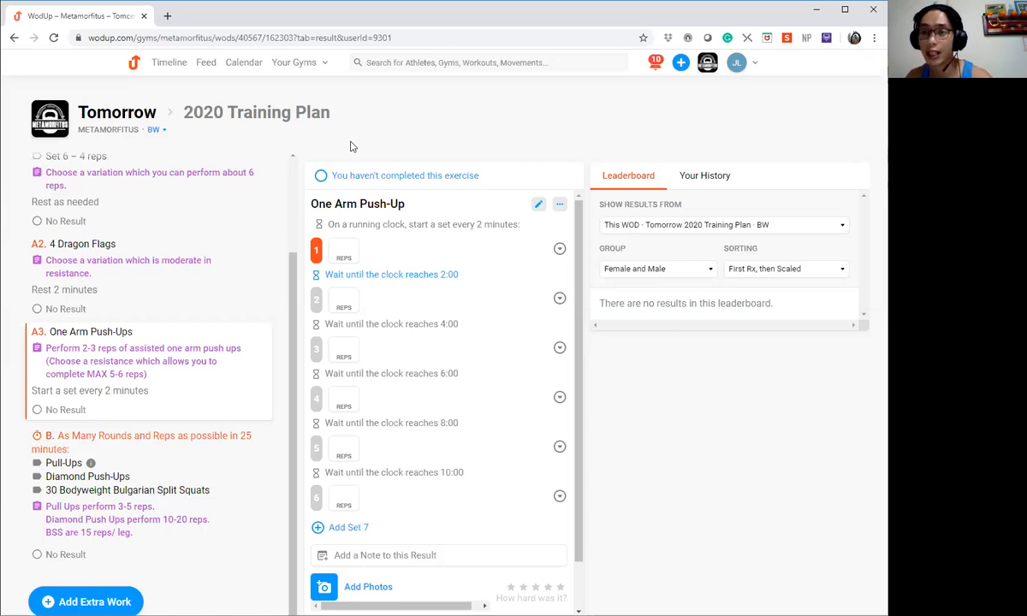
pyautogui.moveTo(384, 149)
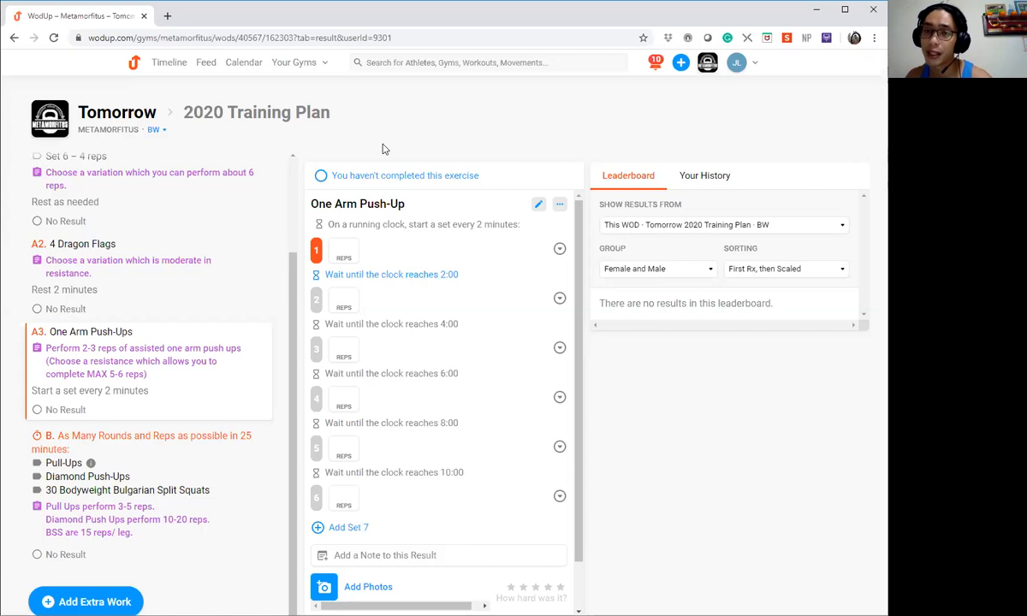